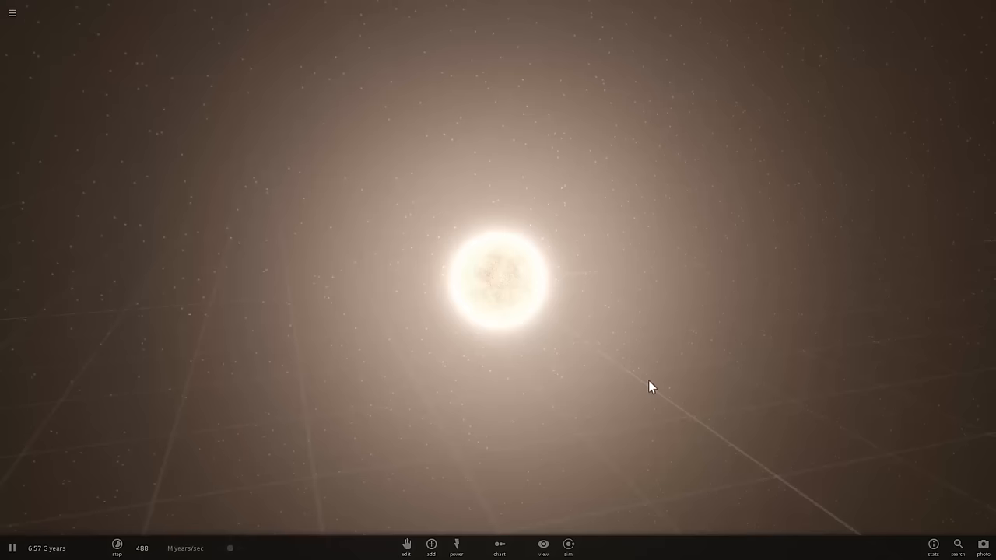
Open the Sun Nova Remnant's Basic properties and set Realistic to Off.
left_click(495, 284)
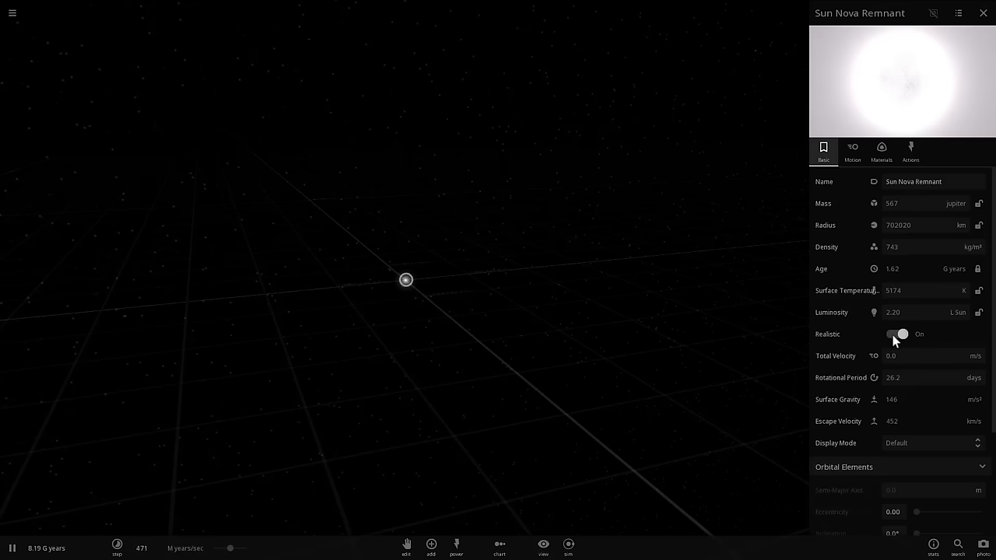
left_click(897, 334)
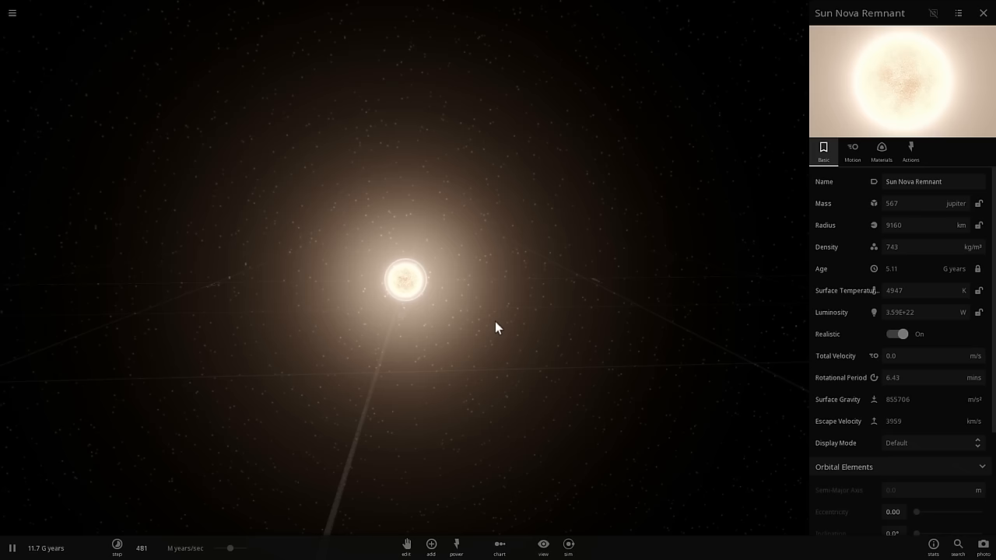
left_click(896, 334)
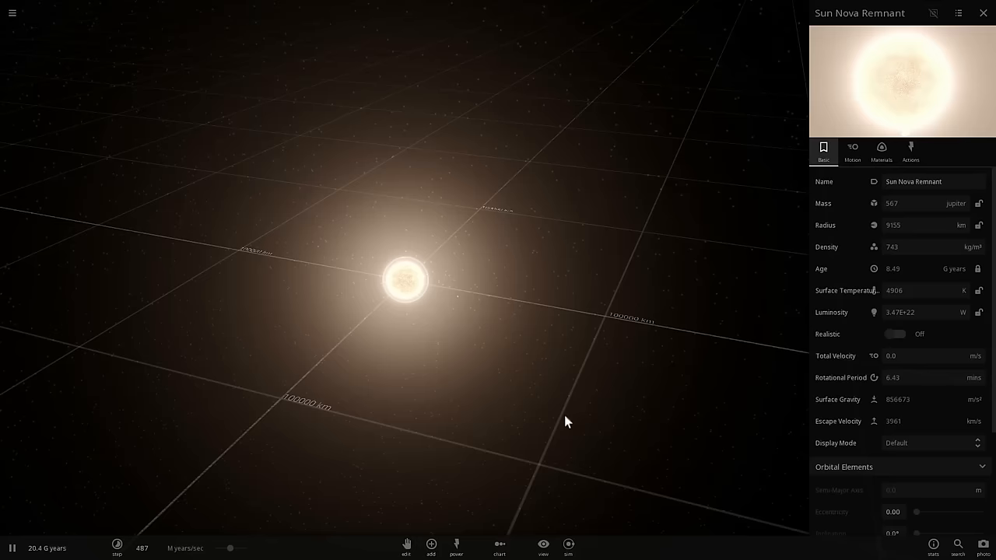
left_click(431, 545)
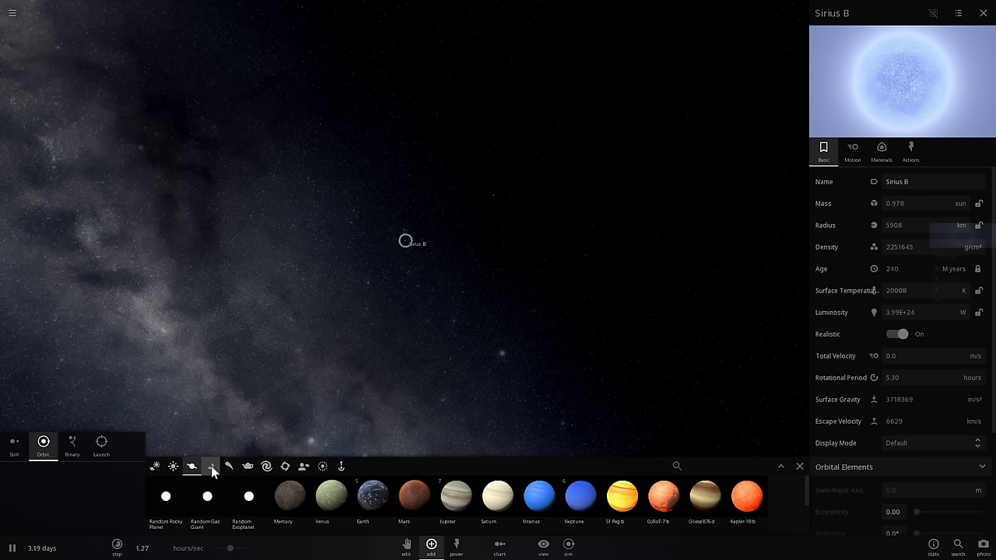
Switch the Add catalogue to Stars and place Betelgeuse near Sirius B.
left_click(172, 466)
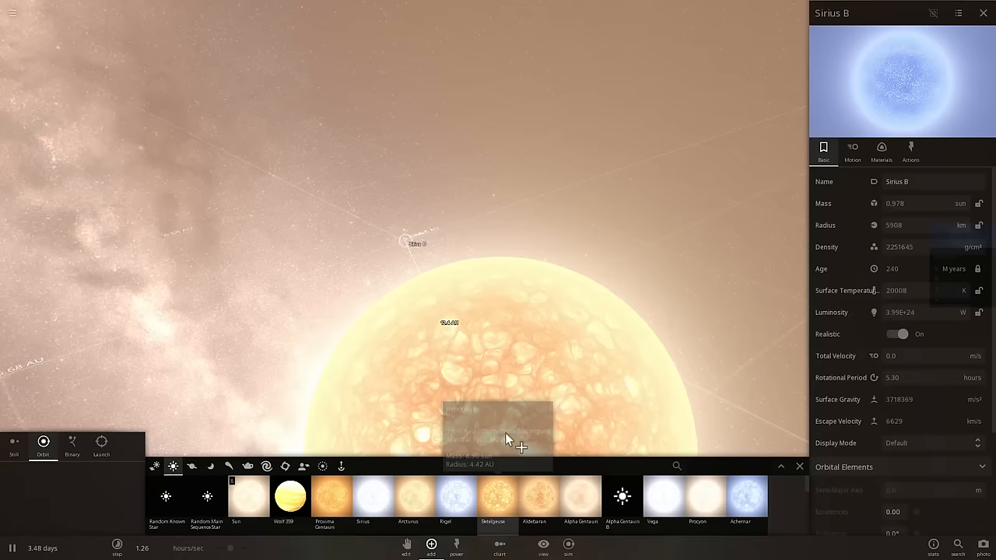
left_click(497, 495)
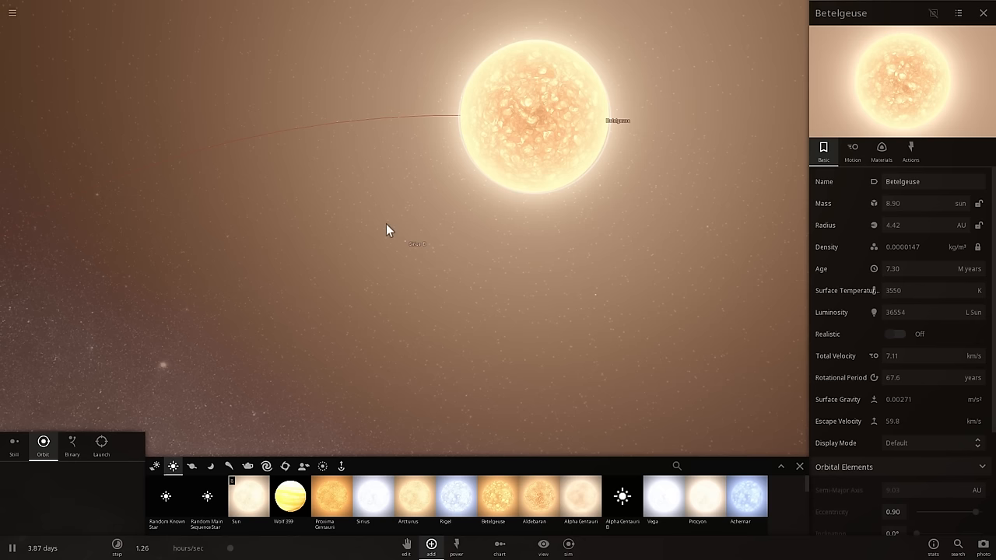
left_click(404, 241)
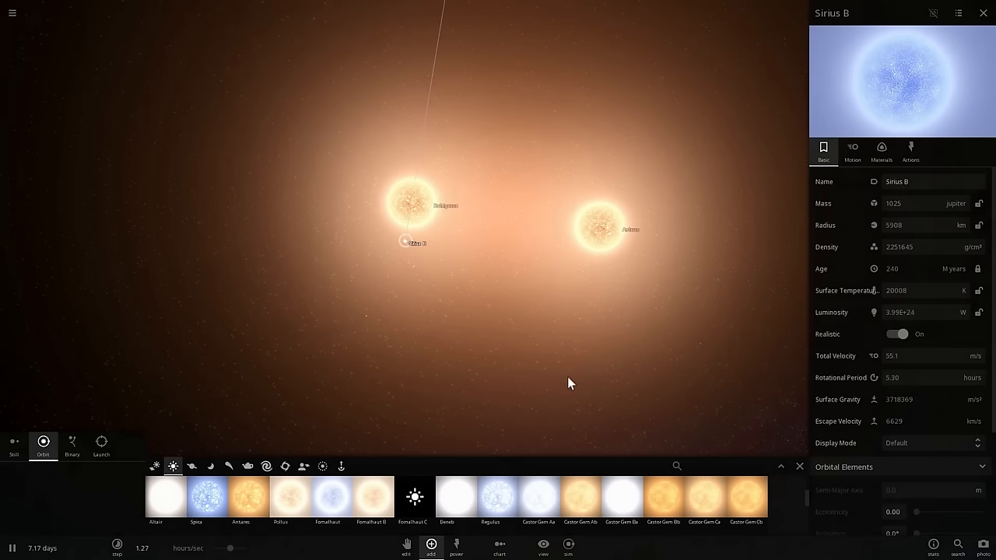
Place Antares beside Betelgeuse near Sirius B.
left_click(446, 497)
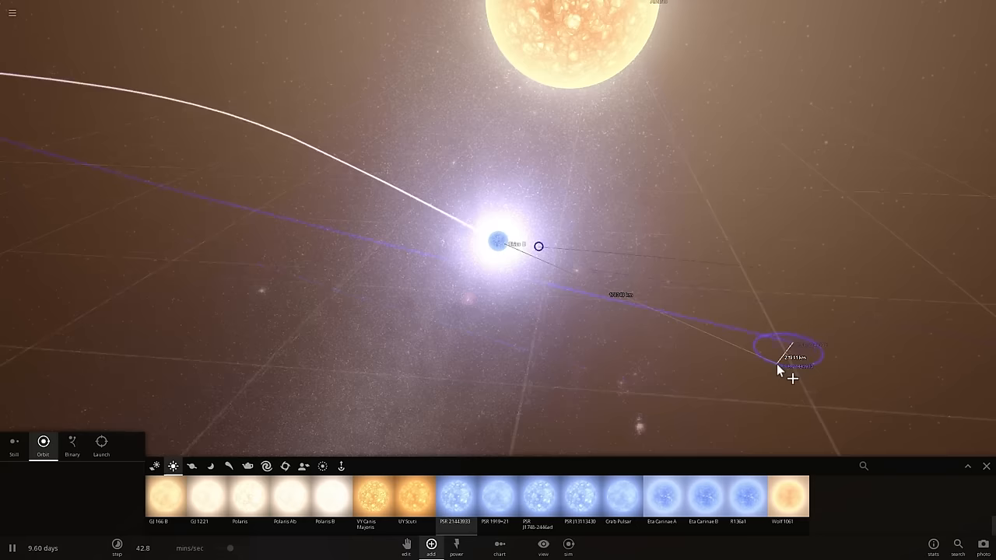
Drop pulsar PSR 21443933 into orbit near Antares and pause the simulation.
left_click(498, 241)
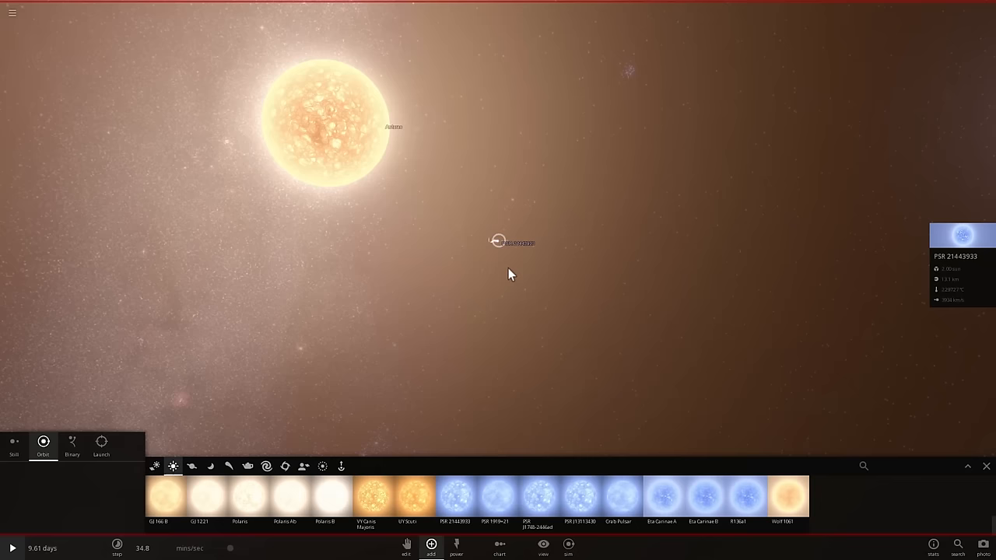
left_click(498, 240)
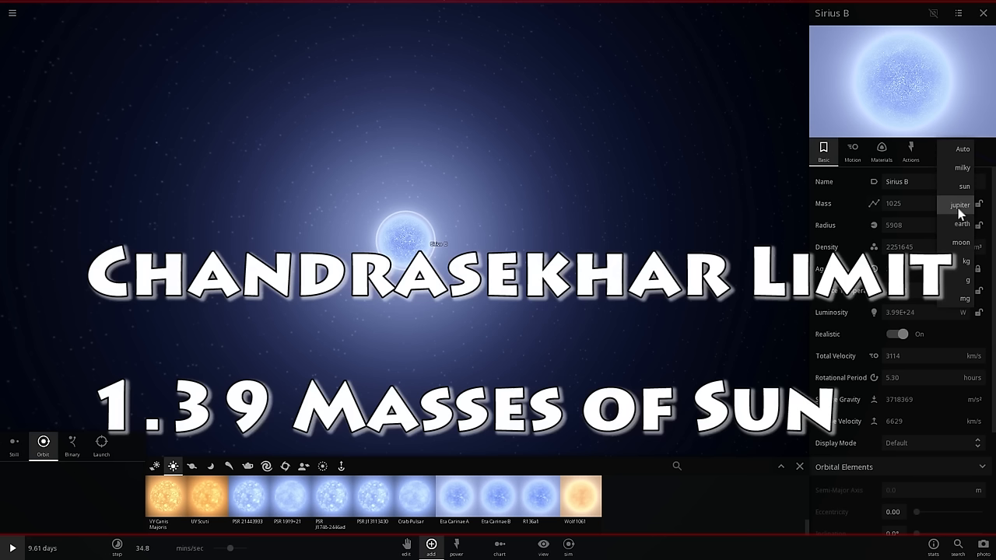
Switch Sirius B's mass unit dropdown to 'sun'.
left_click(964, 186)
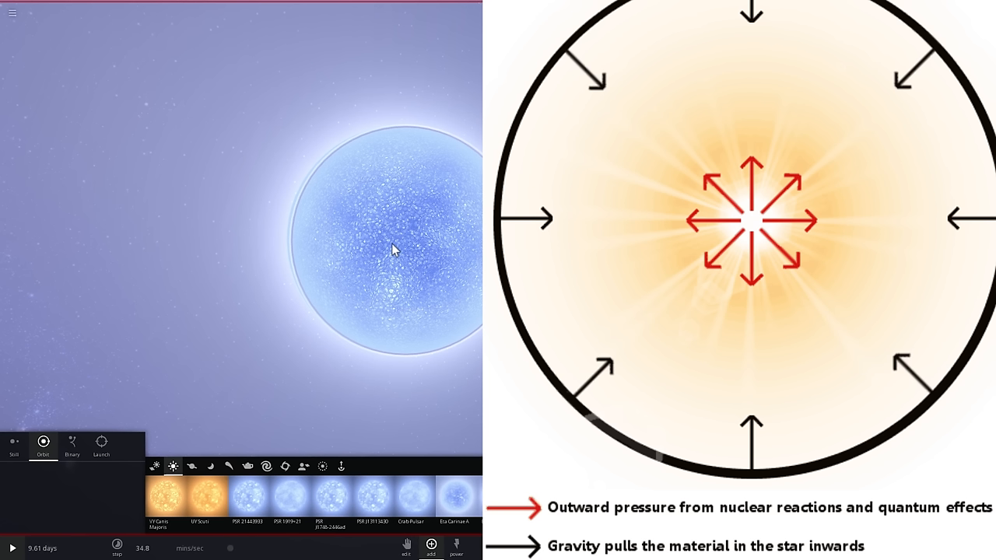
Select Sirius B and open its properties to enter a mass of 1.39 suns.
left_click(389, 249)
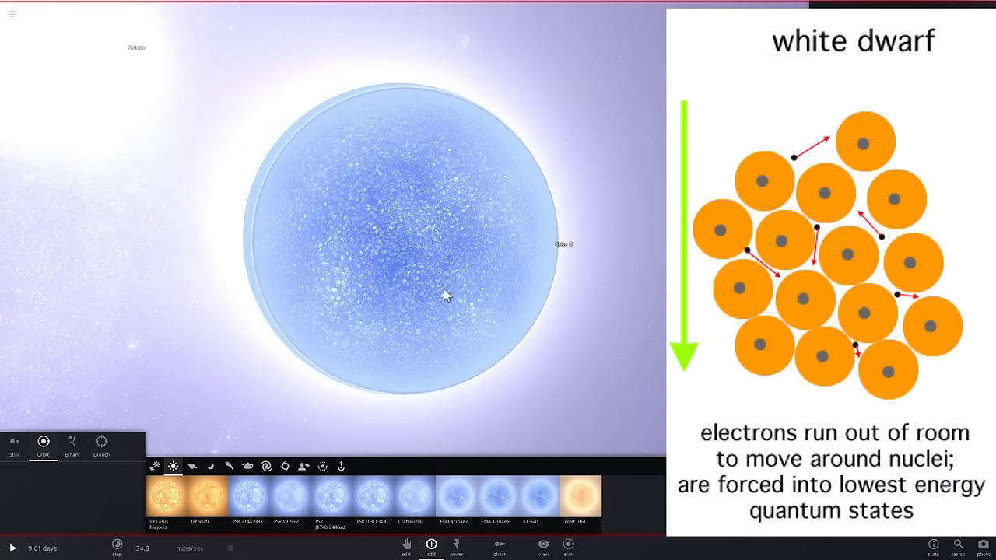
left_click(428, 248)
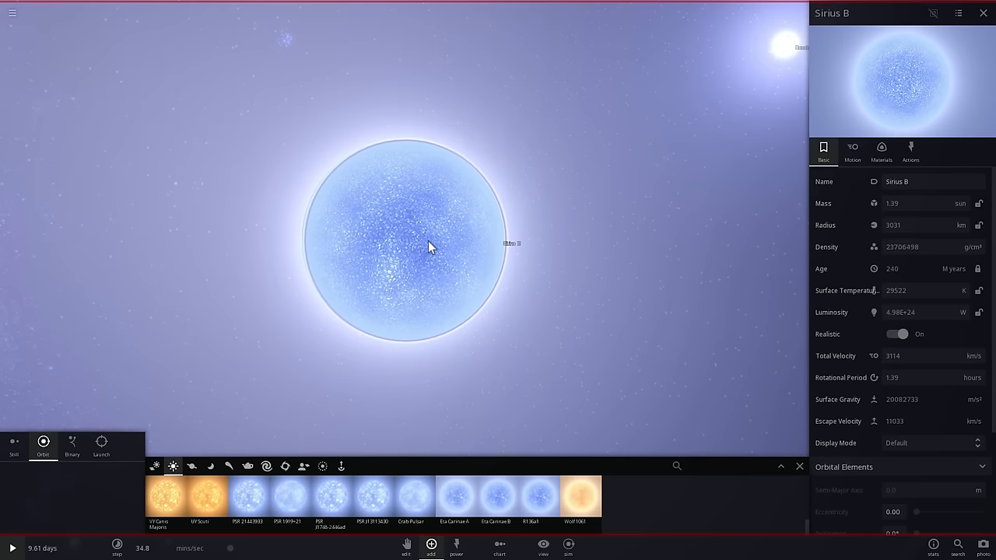
Resume the simulation and view the Antares Nova Remnant: 12.4 solar masses, 4.11 AU radius.
left_click(11, 548)
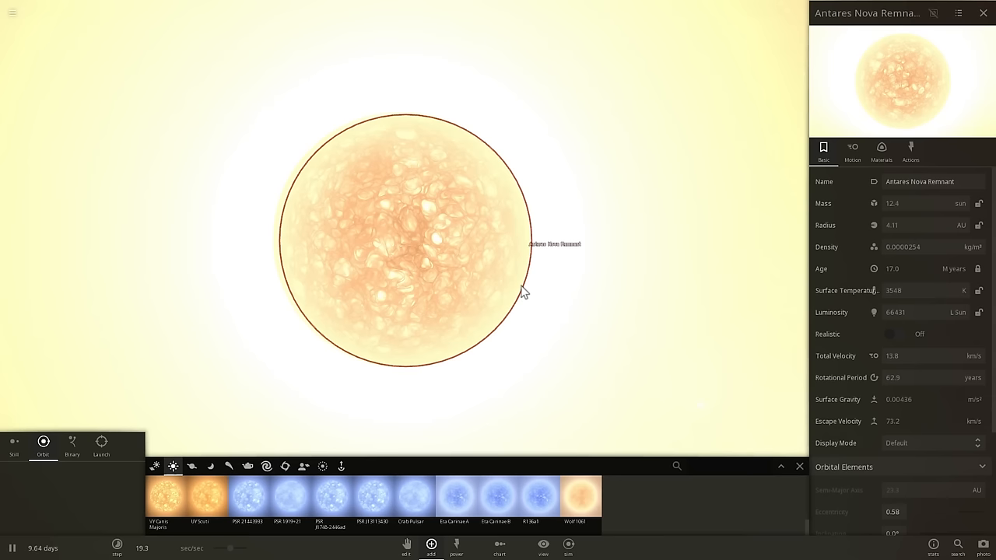
Select the Deneb Nova Remnant to review its 2.78 solar masses and 141,186,500 km radius.
left_click(897, 334)
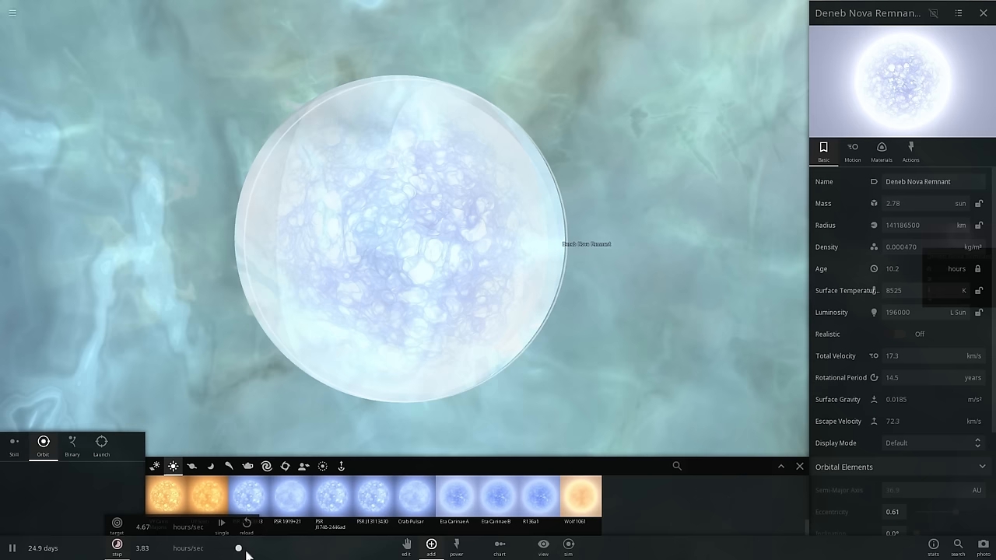
Speed up time until the remnant novas, then bring up the star catalogue to add Sirius B.
left_click(285, 466)
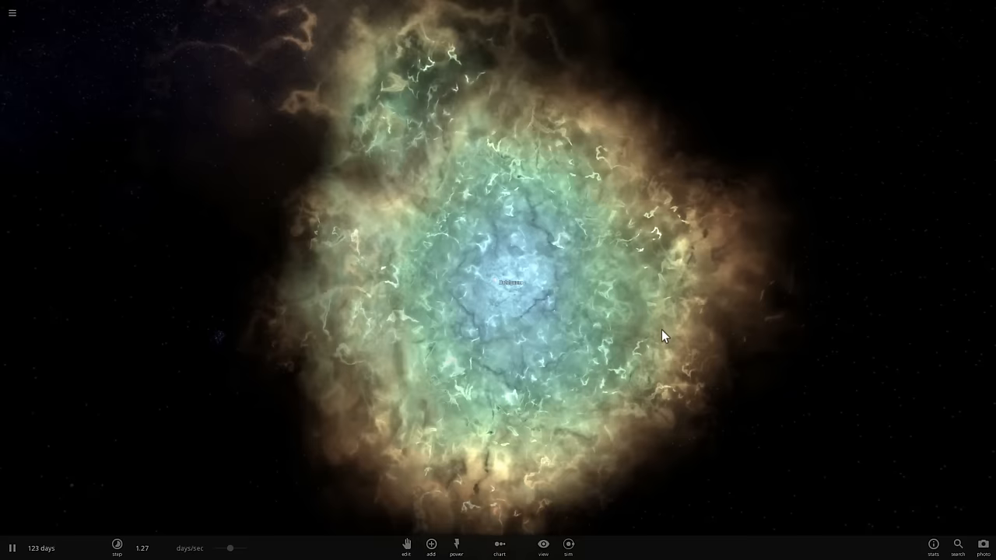
left_click(431, 546)
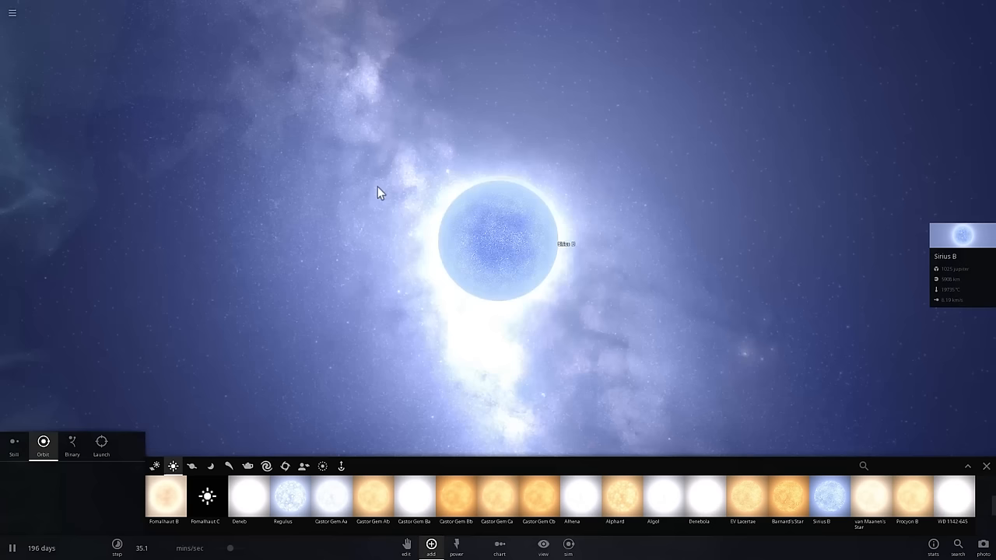
Zoom the view to settle on the re-added Sirius B.
scroll("up", 3)
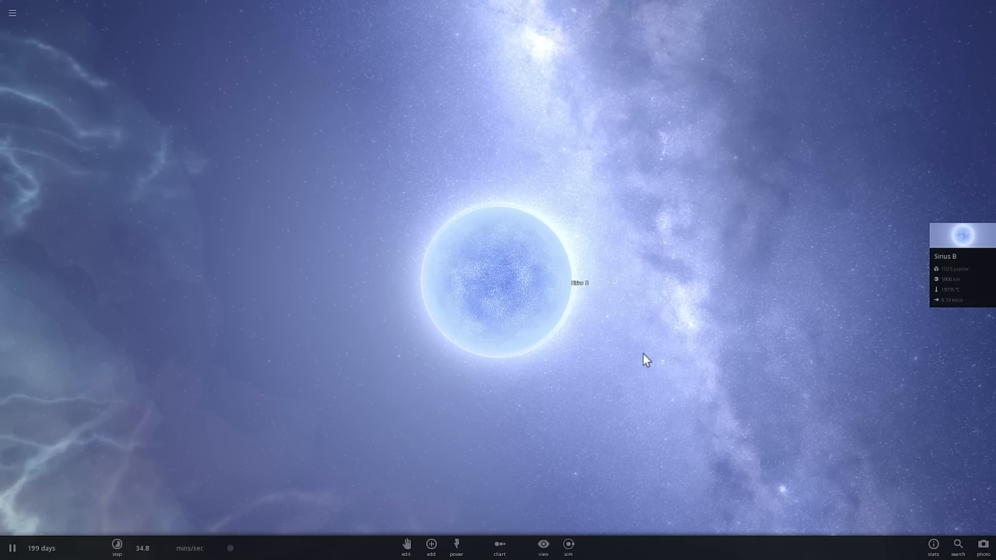
mouse_move(617, 361)
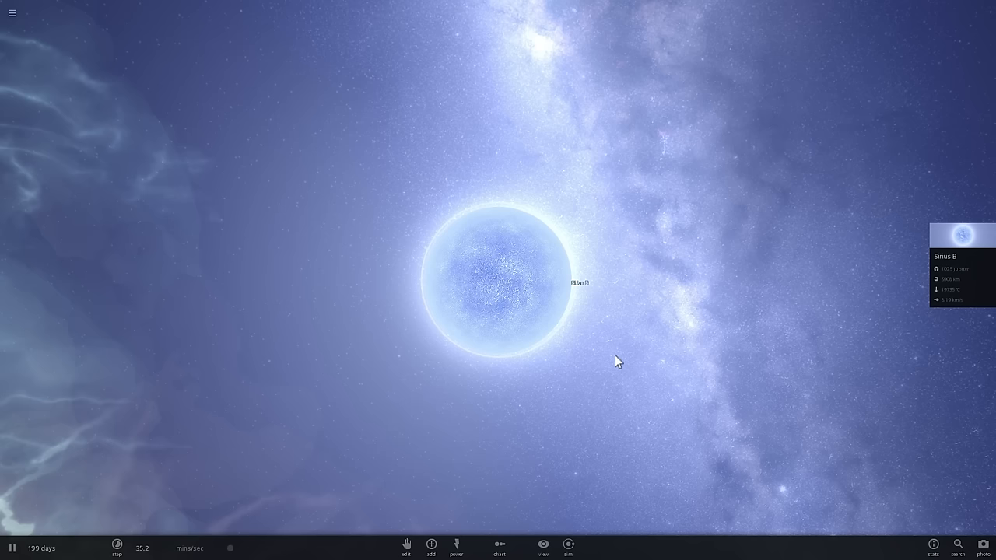